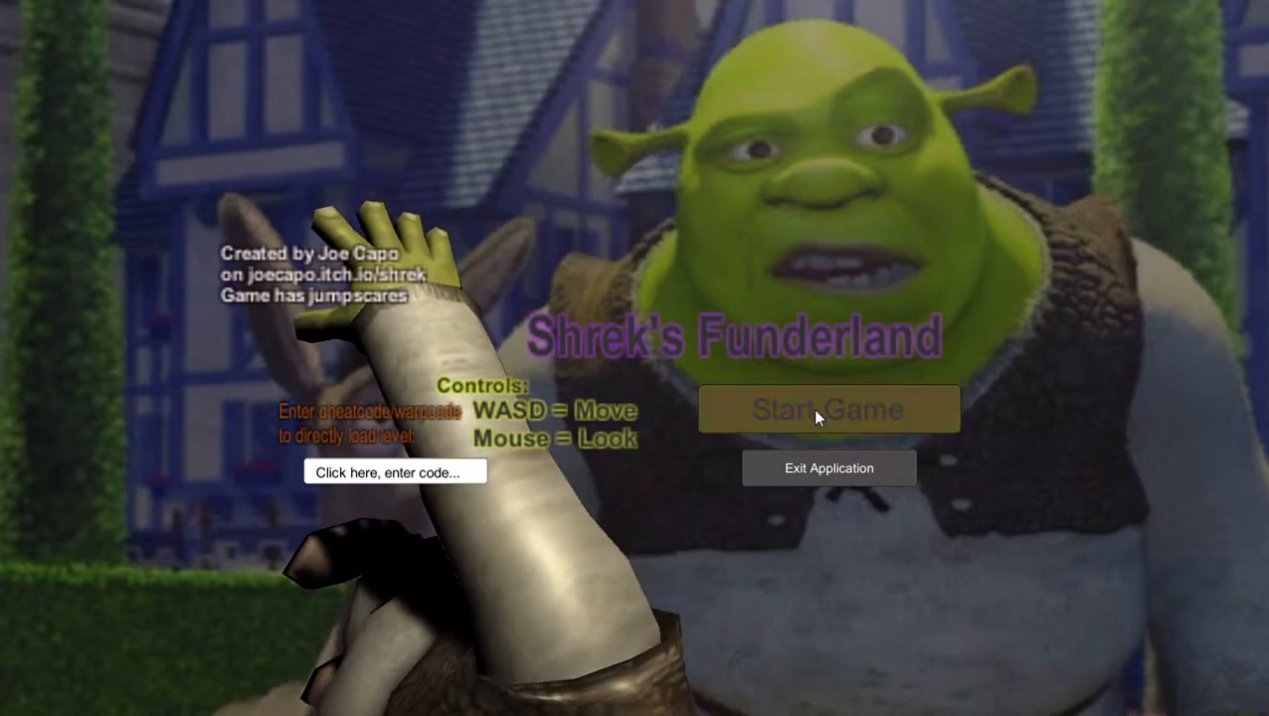
Start the game from the title menu and enter Ogre Land.
{"action": "left_click", "coordinate": [827, 410]}
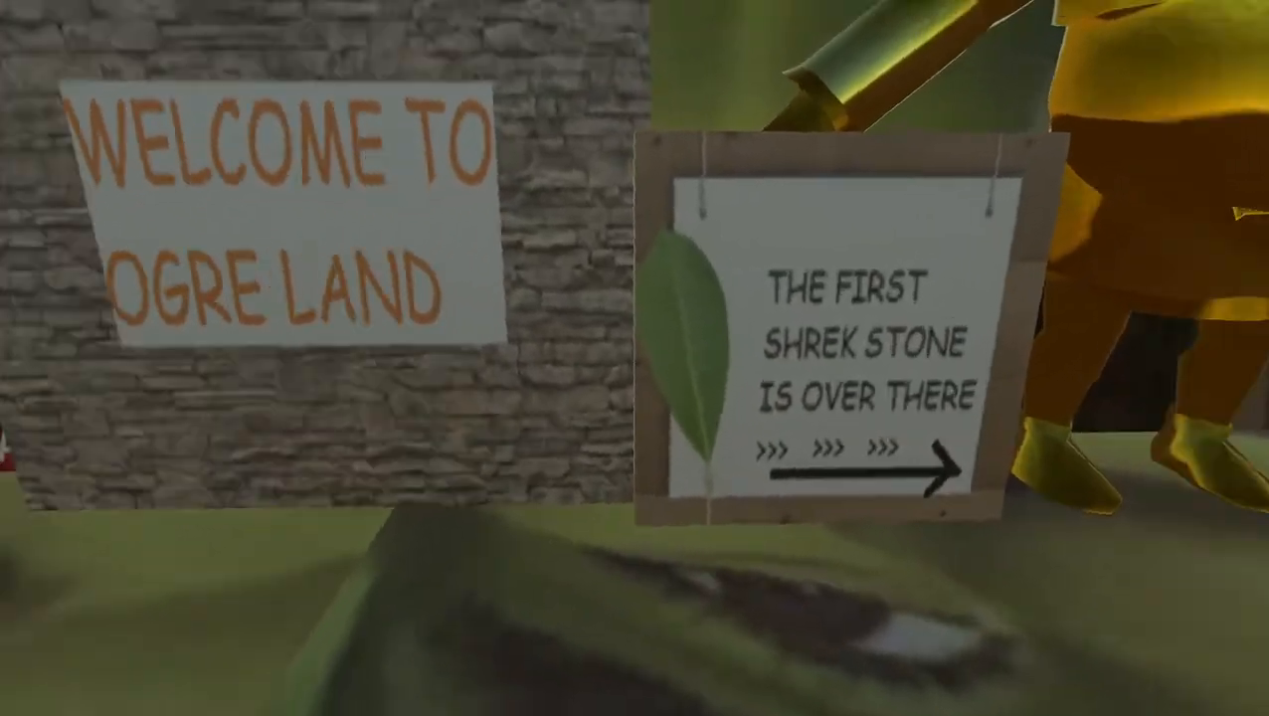
{"action": "mouse_move", "coordinate": [634, 358]}
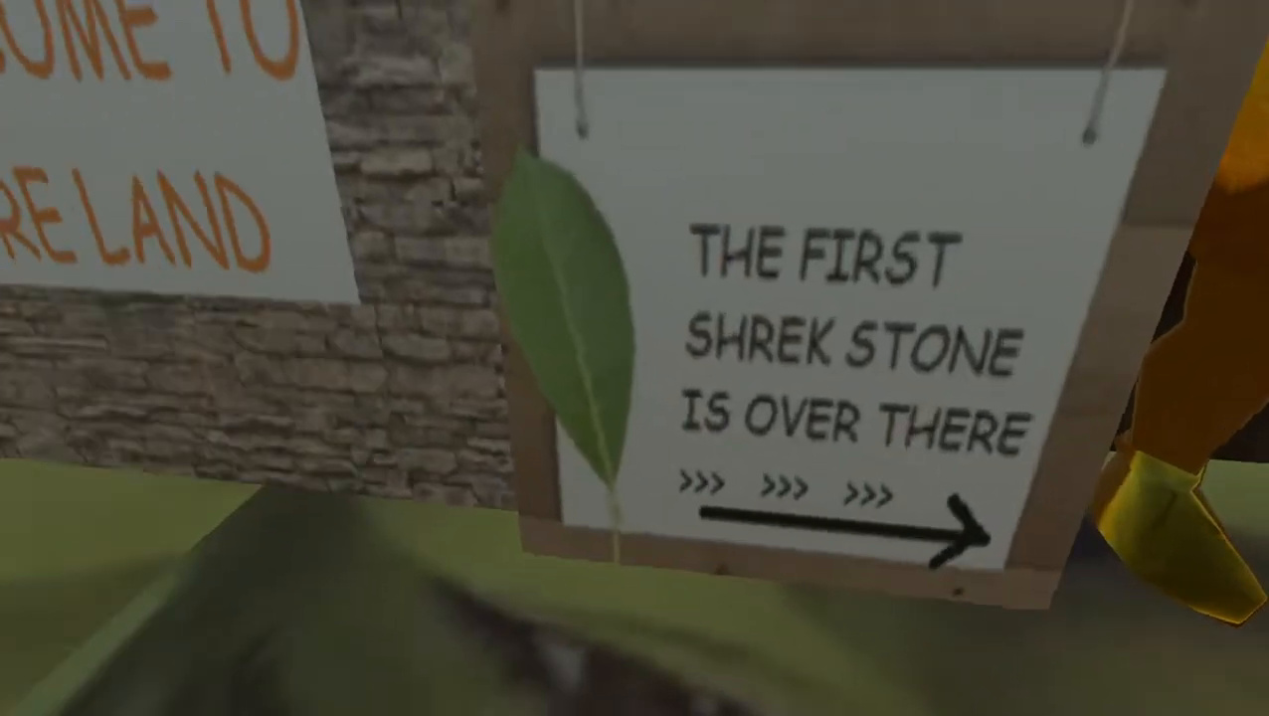